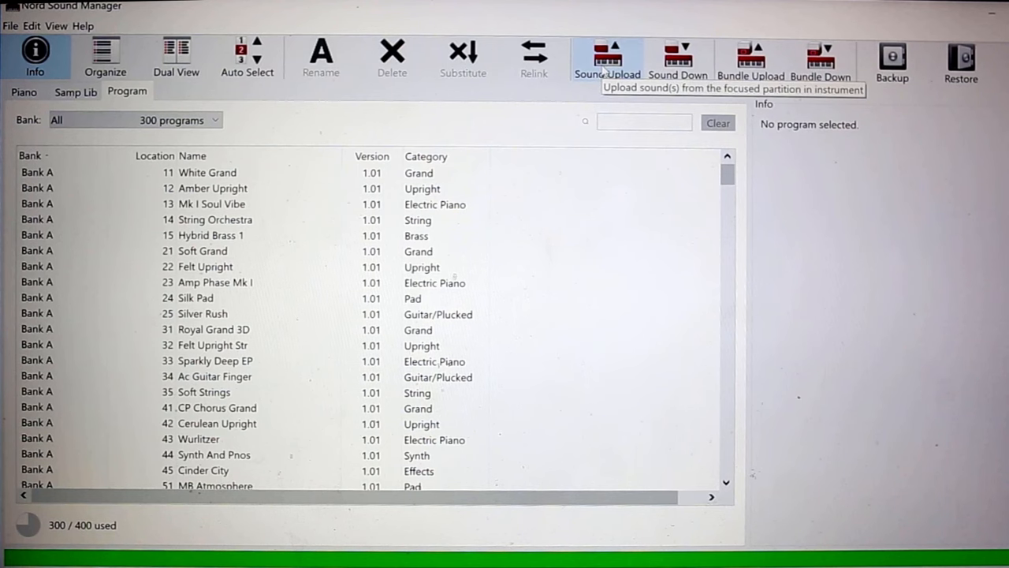
pyautogui.moveTo(600, 96)
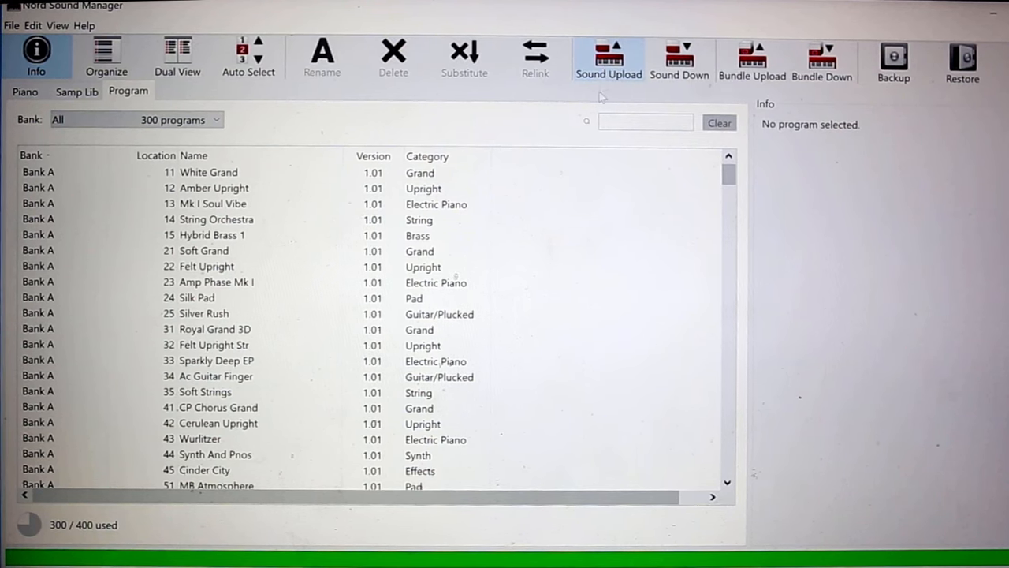
pyautogui.moveTo(608, 55)
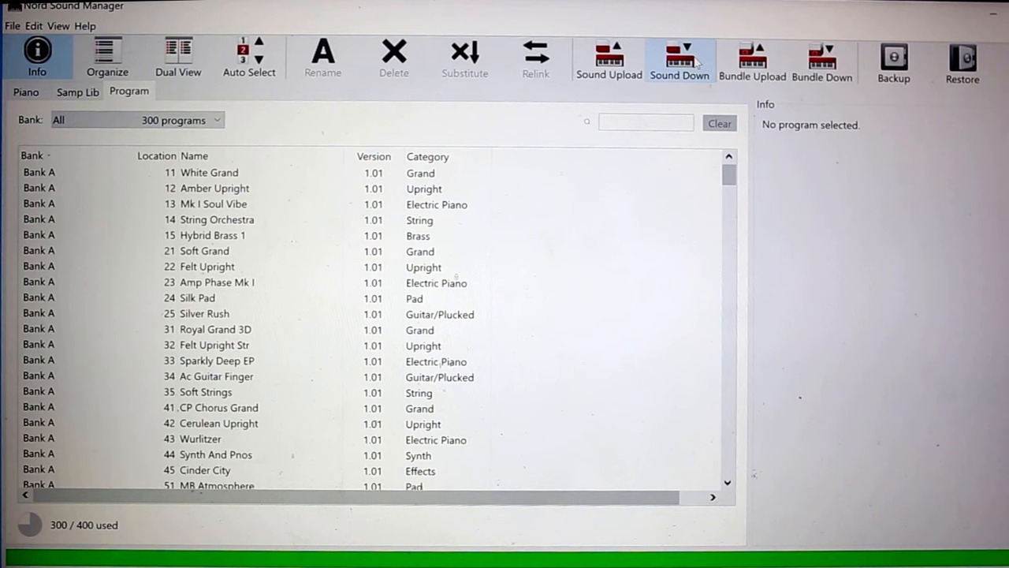
# Look through the Piano and Samples libraries, scrolling the stored piano list
pyautogui.click(25, 91)
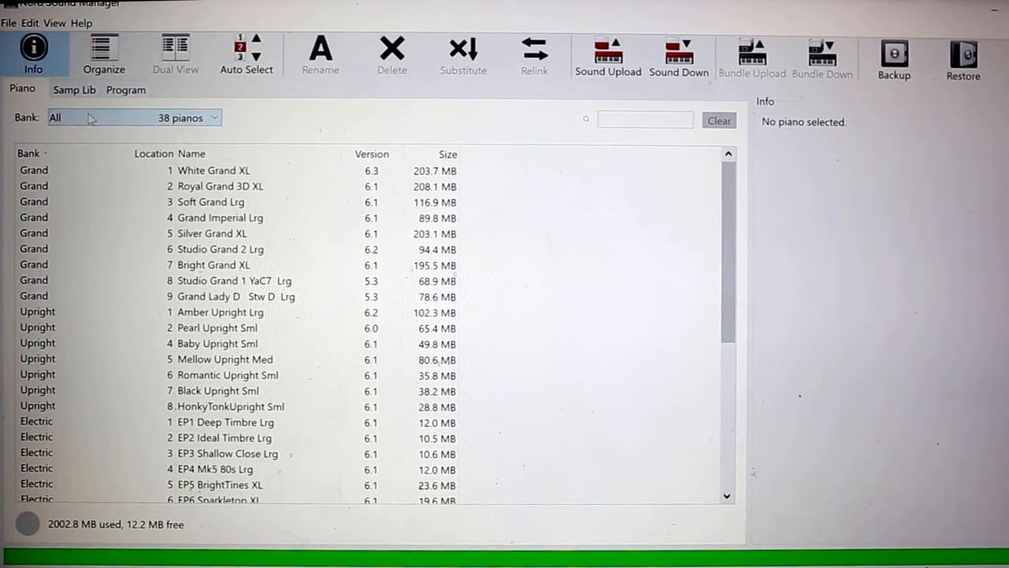
pyautogui.click(74, 89)
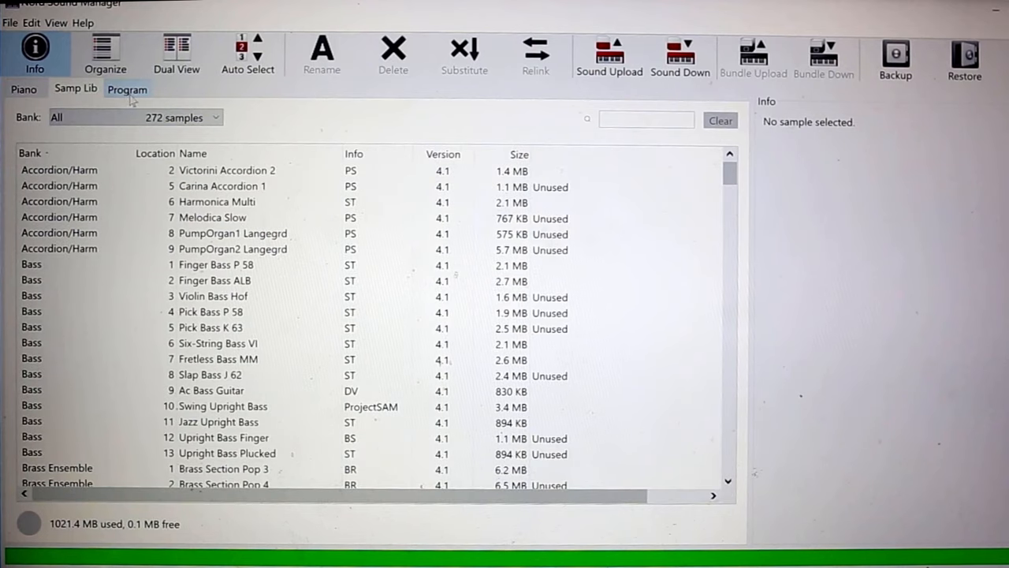
pyautogui.click(24, 89)
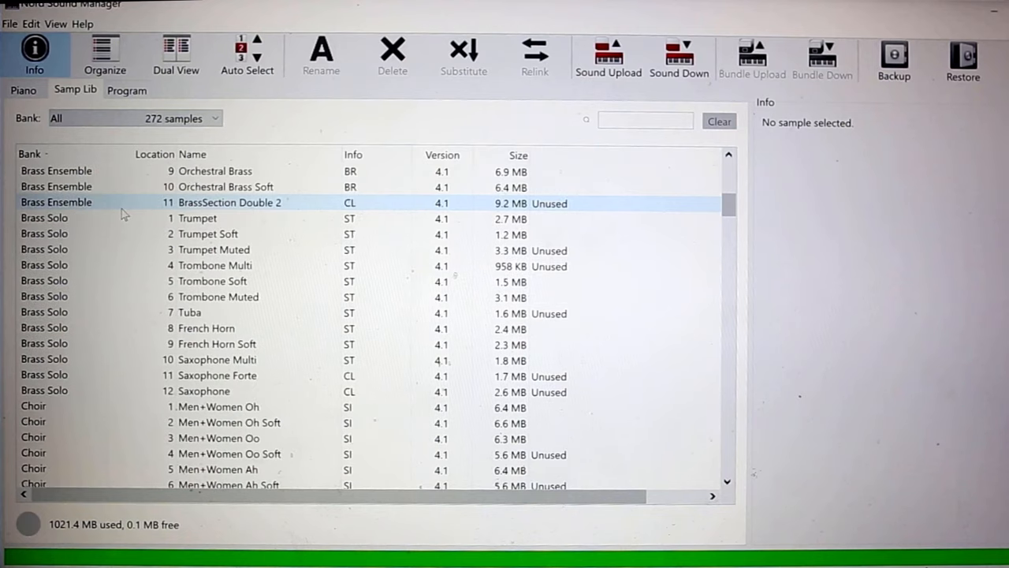
pyautogui.scroll(-3)
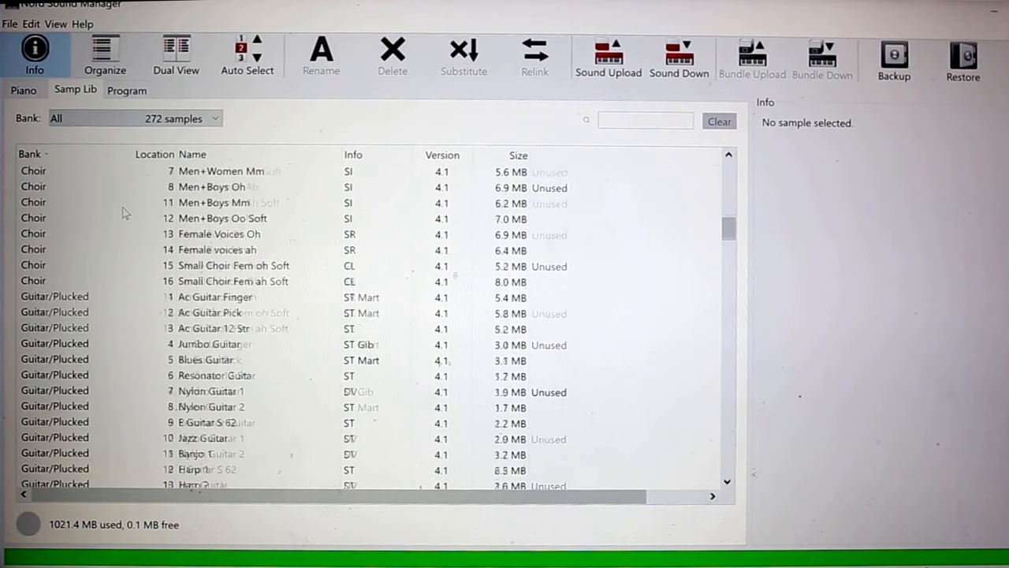
pyautogui.scroll(3)
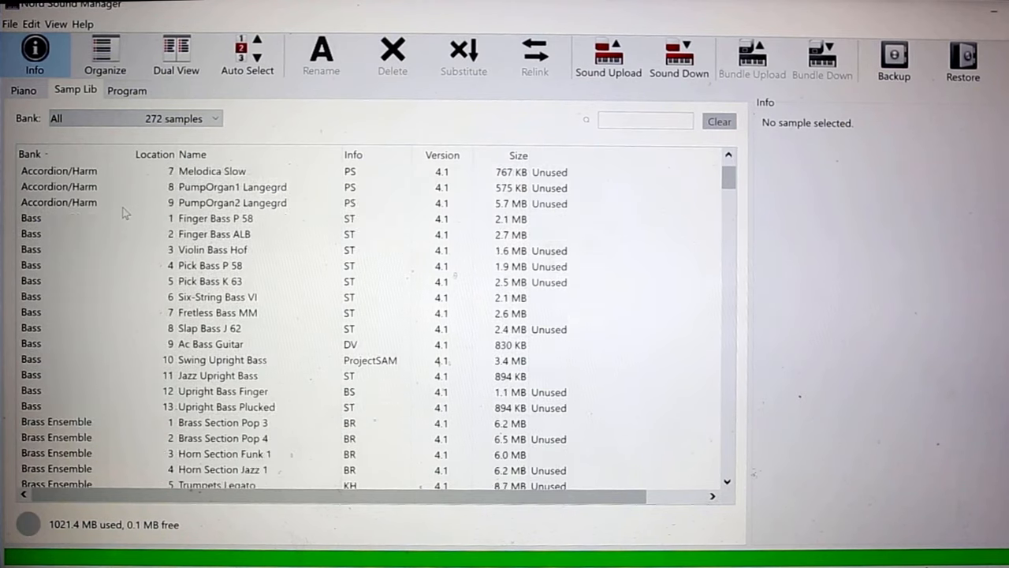
pyautogui.scroll(-3)
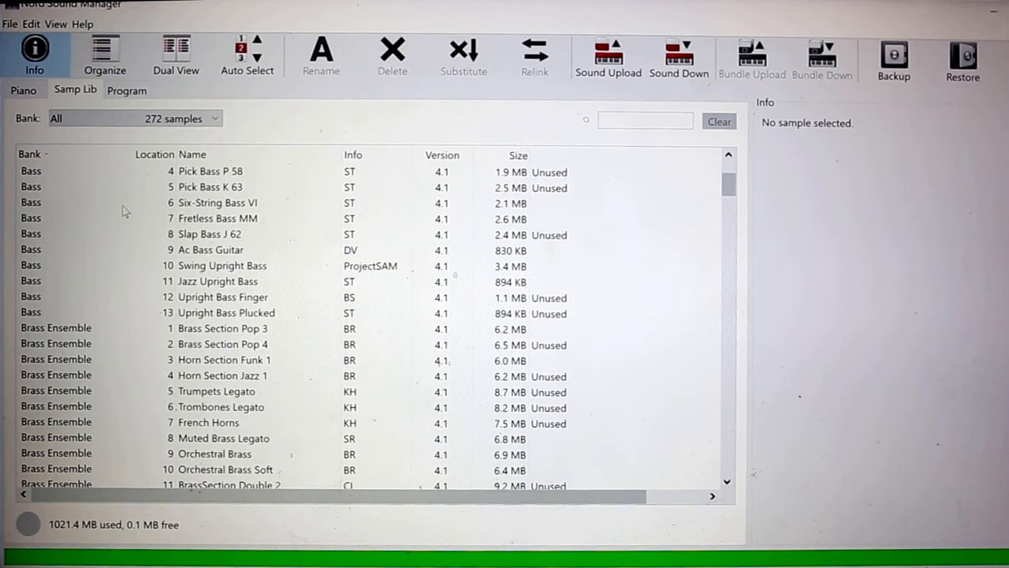
# Scroll through the program list, then return to the instrument's Upright piano list
pyautogui.click(128, 89)
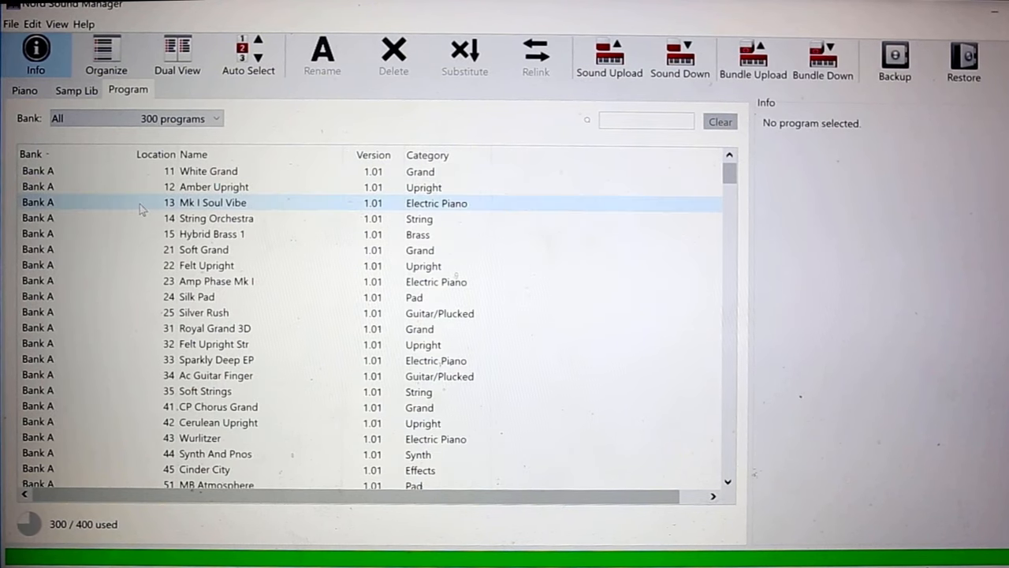
pyautogui.scroll(-3)
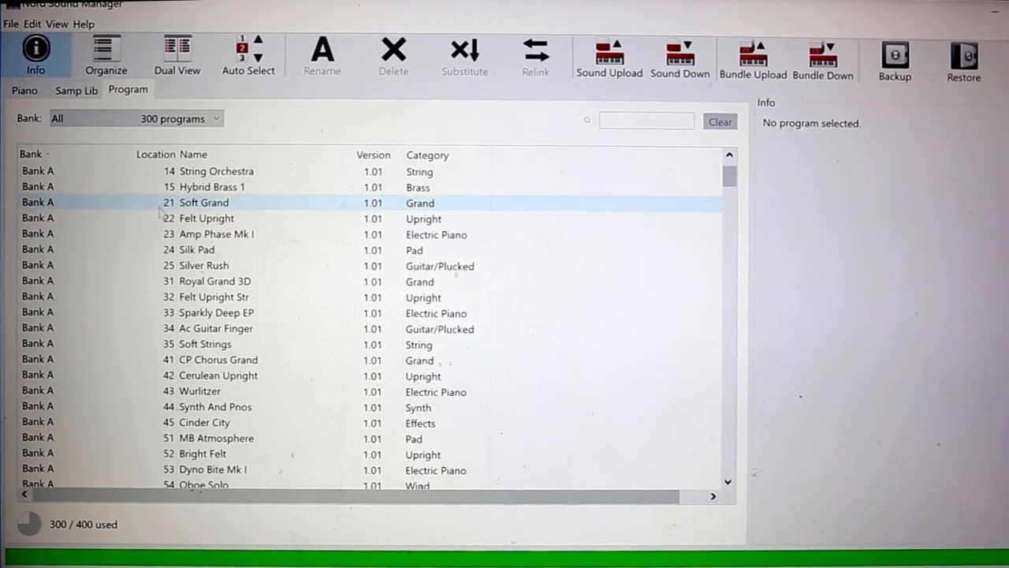
pyautogui.scroll(-3)
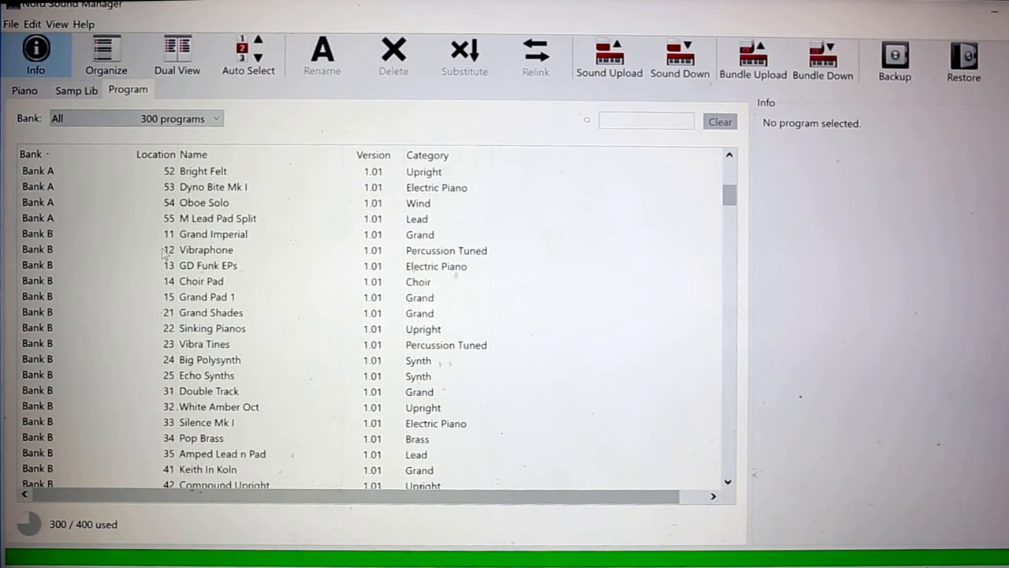
pyautogui.click(24, 87)
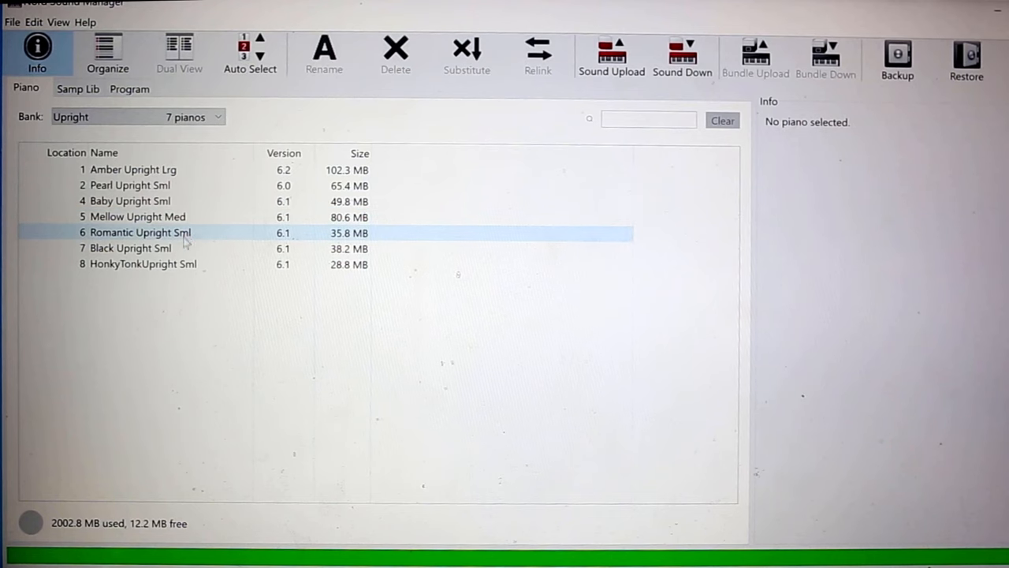
# Open the Piano tab's Bank dropdown to switch to the Grand bank
pyautogui.click(130, 201)
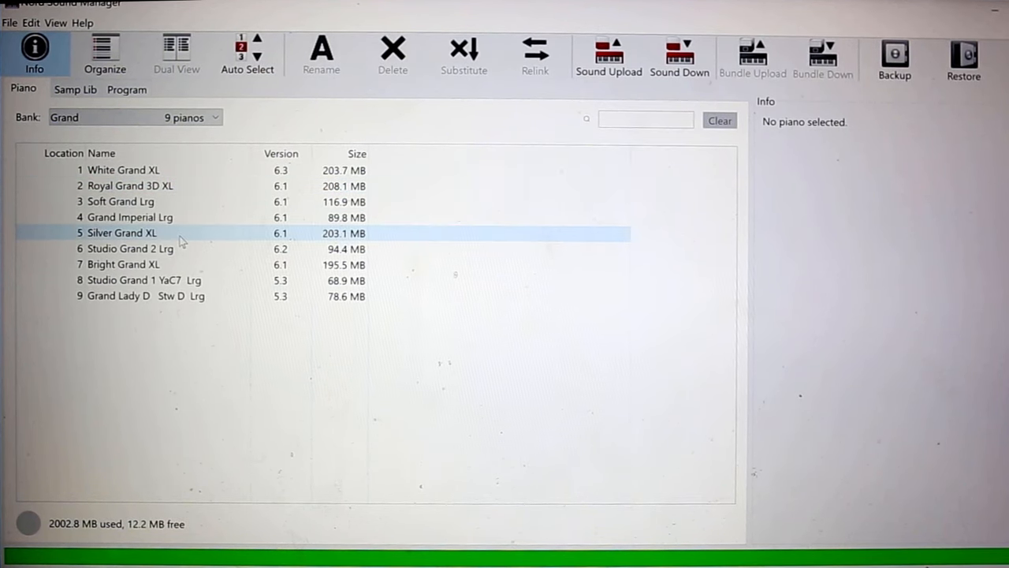
pyautogui.click(123, 171)
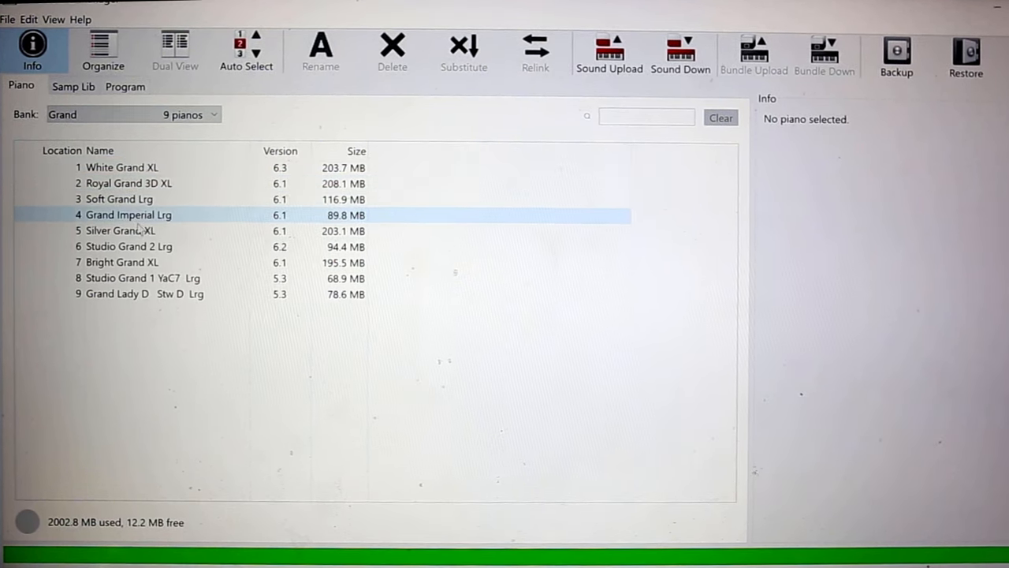
pyautogui.click(127, 262)
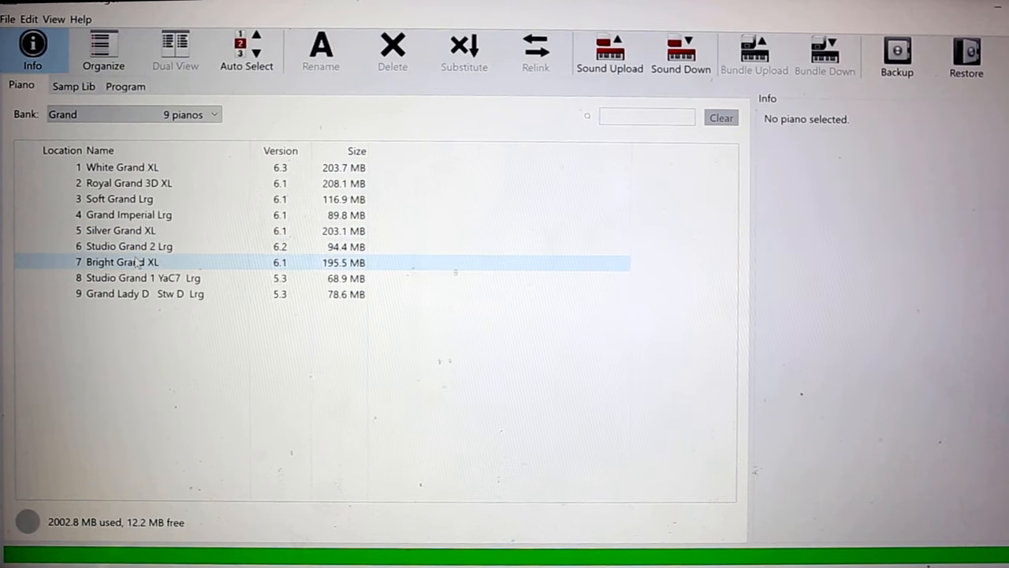
pyautogui.click(121, 230)
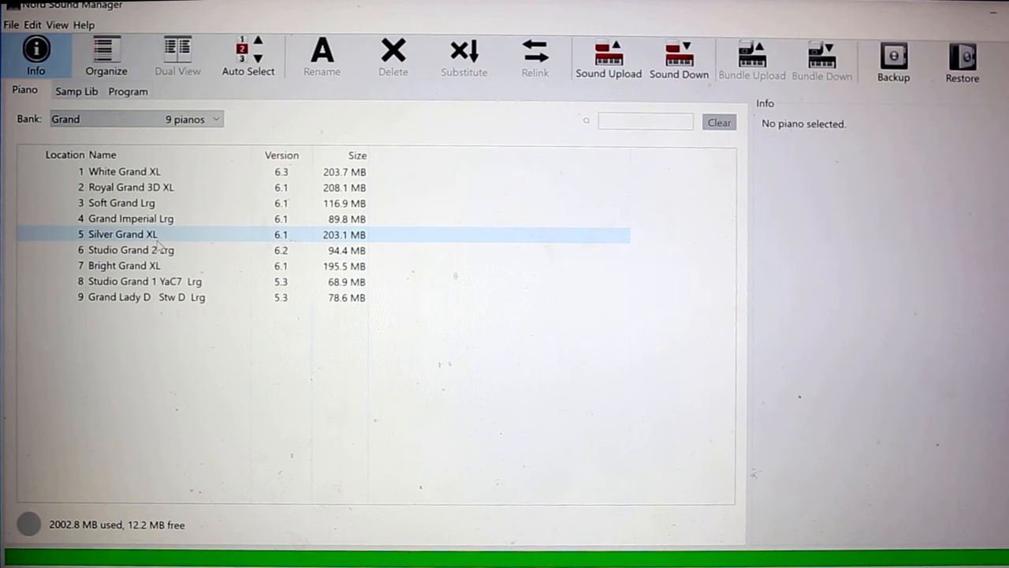
pyautogui.click(132, 249)
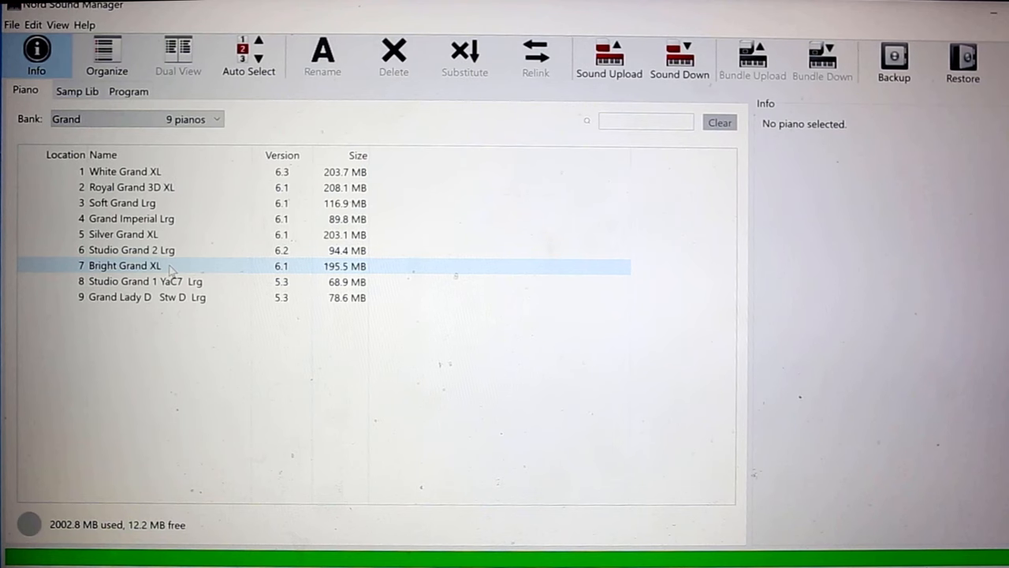
pyautogui.click(157, 185)
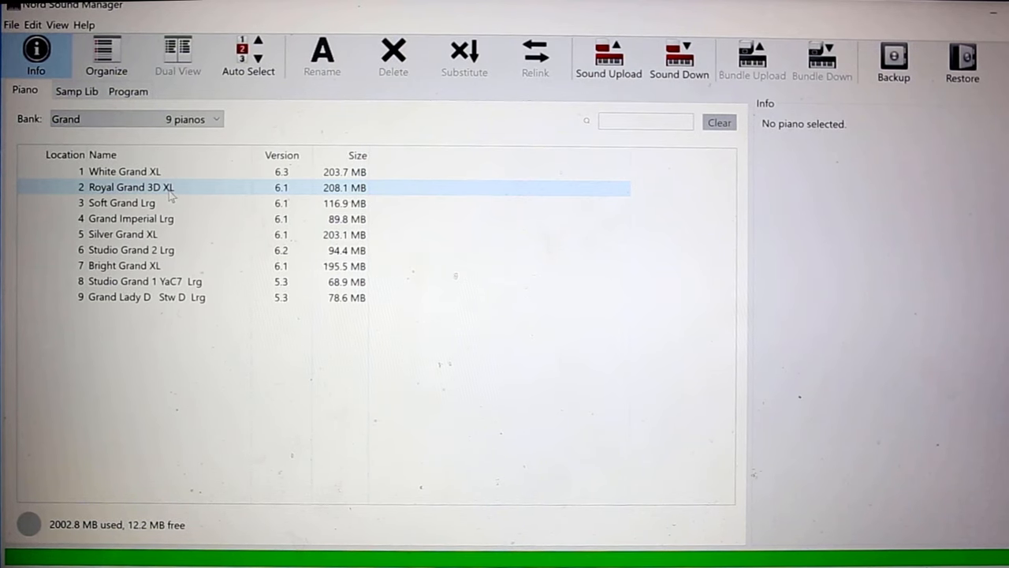
pyautogui.click(130, 247)
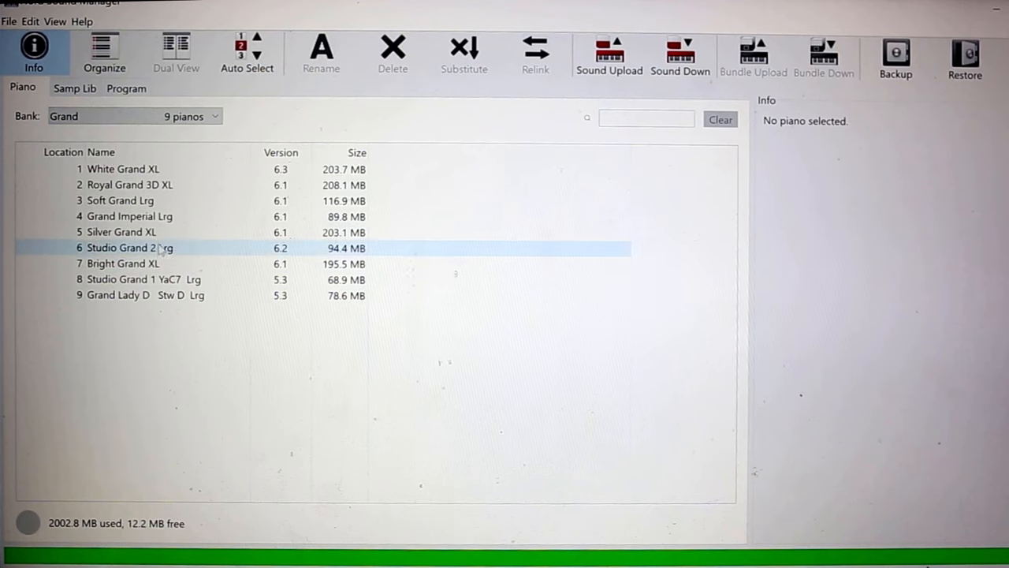
pyautogui.click(131, 184)
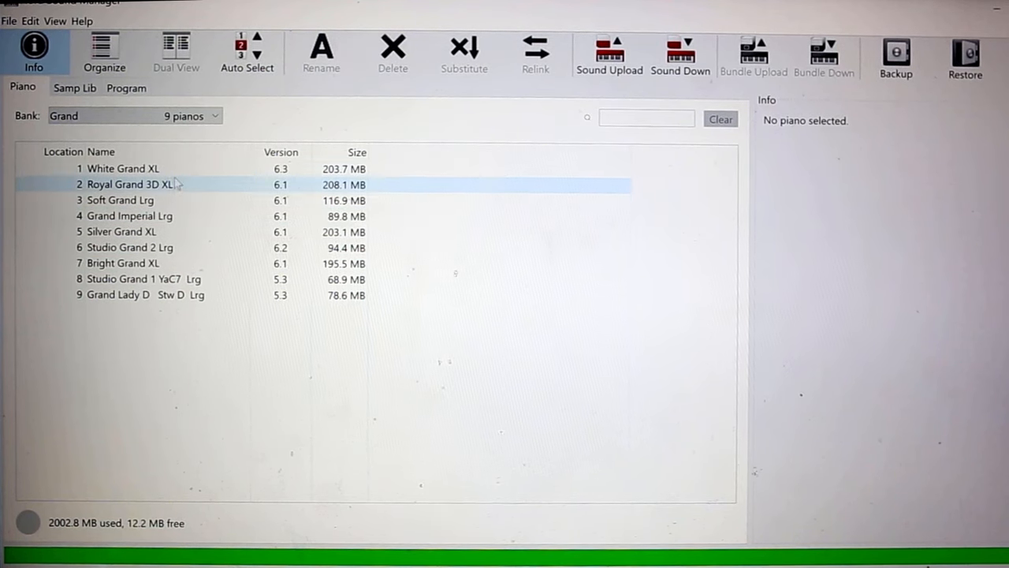
pyautogui.click(123, 262)
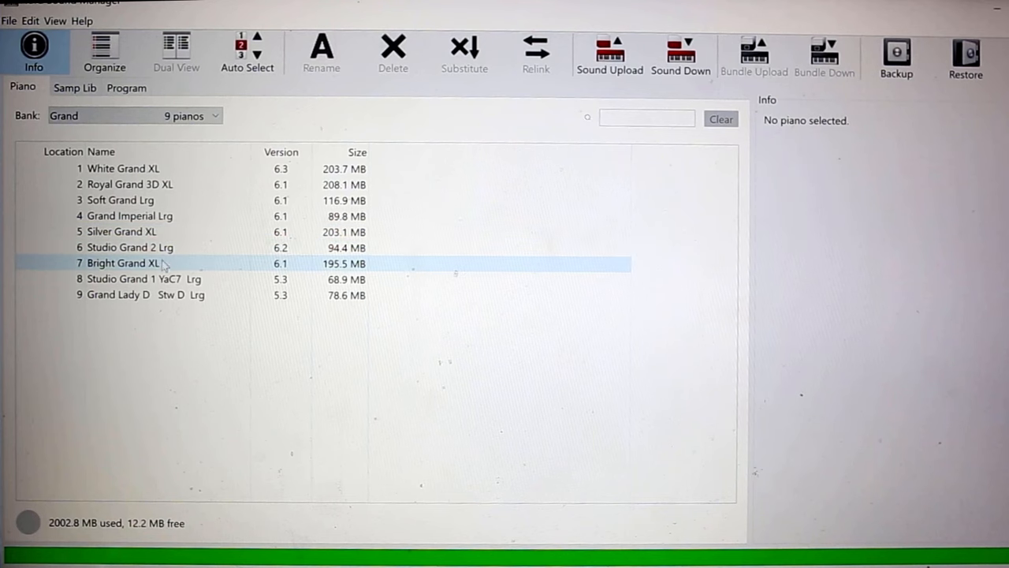
pyautogui.click(129, 215)
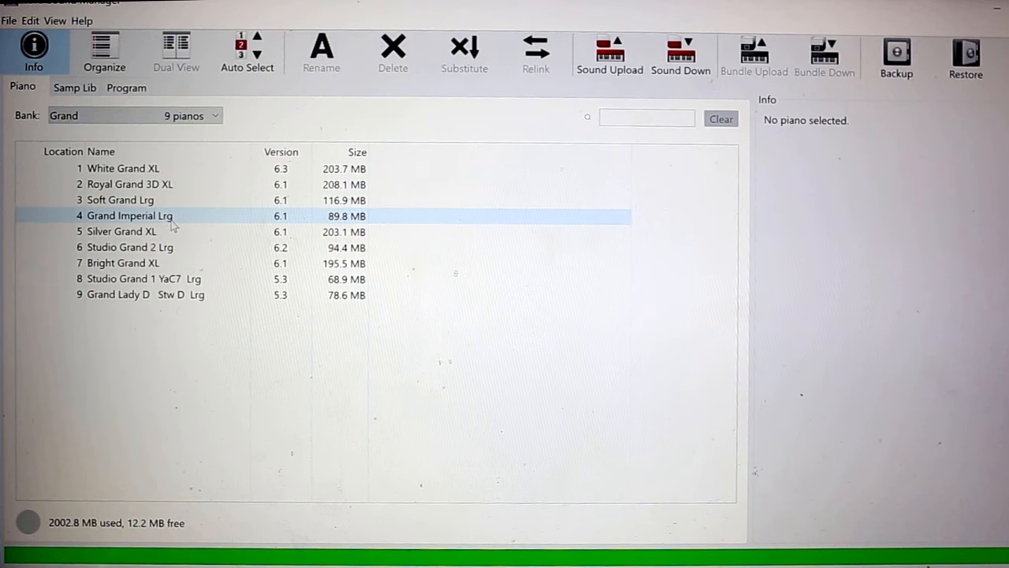
pyautogui.click(157, 279)
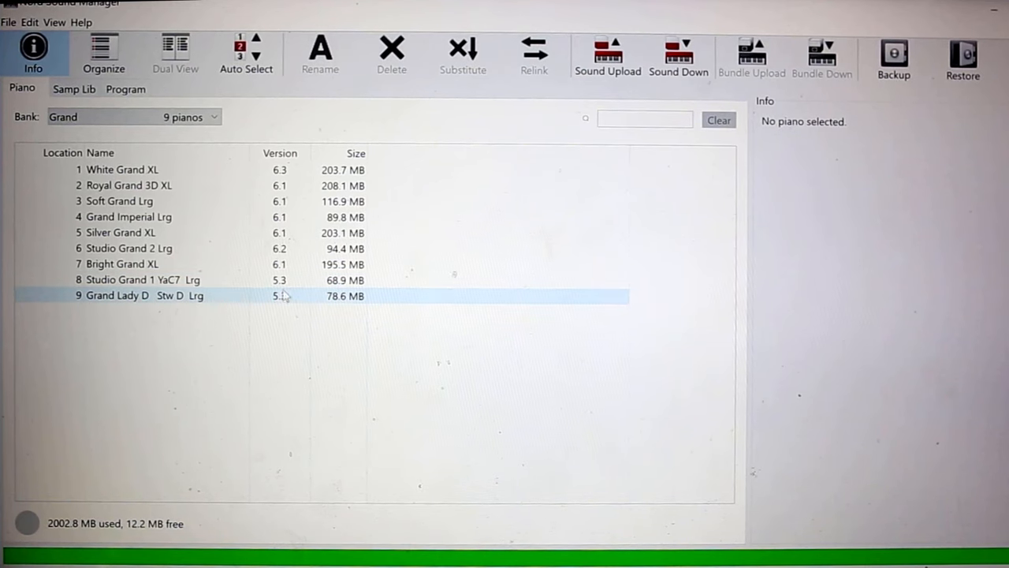
pyautogui.click(158, 216)
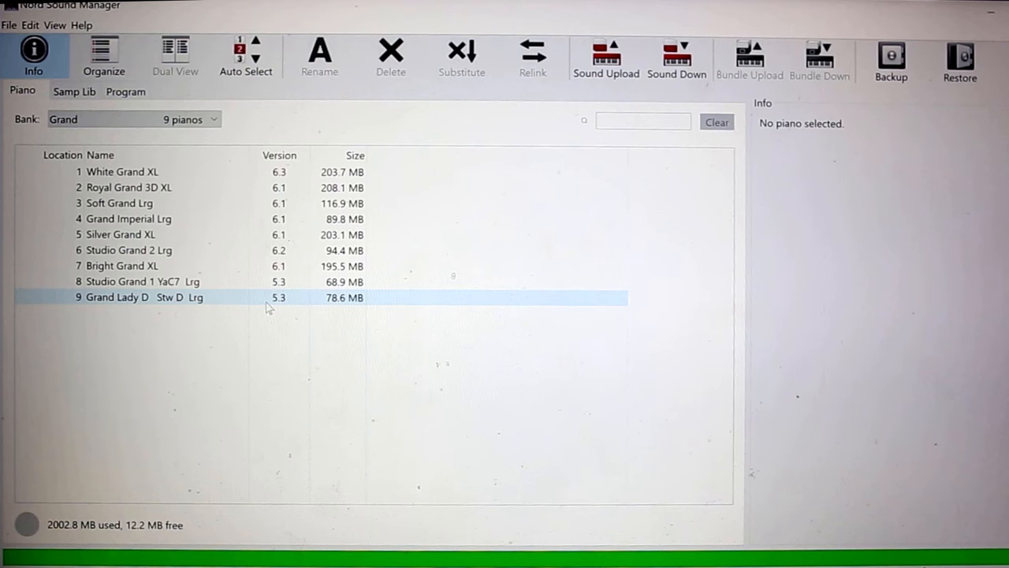
pyautogui.click(129, 187)
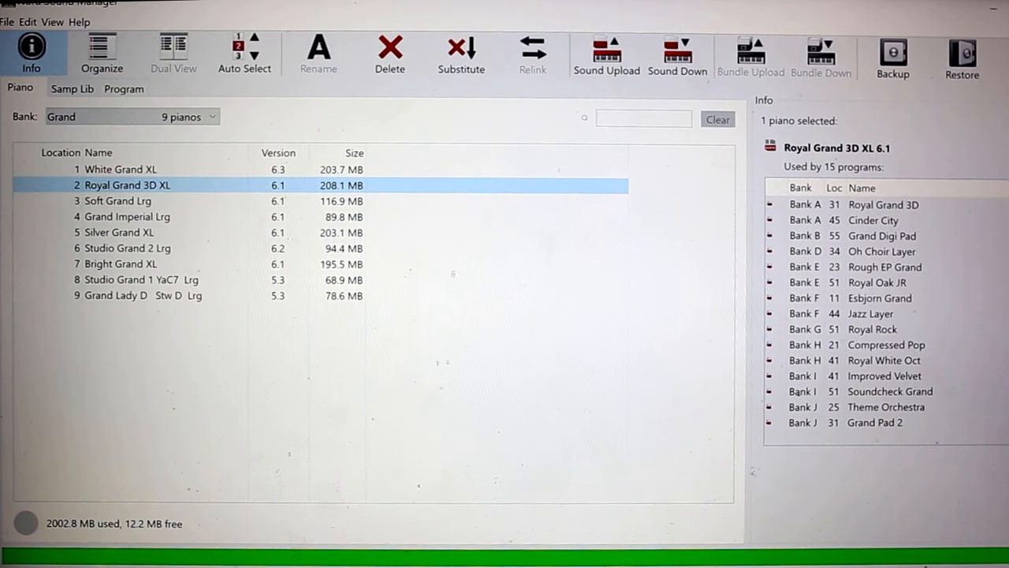
pyautogui.moveTo(462, 53)
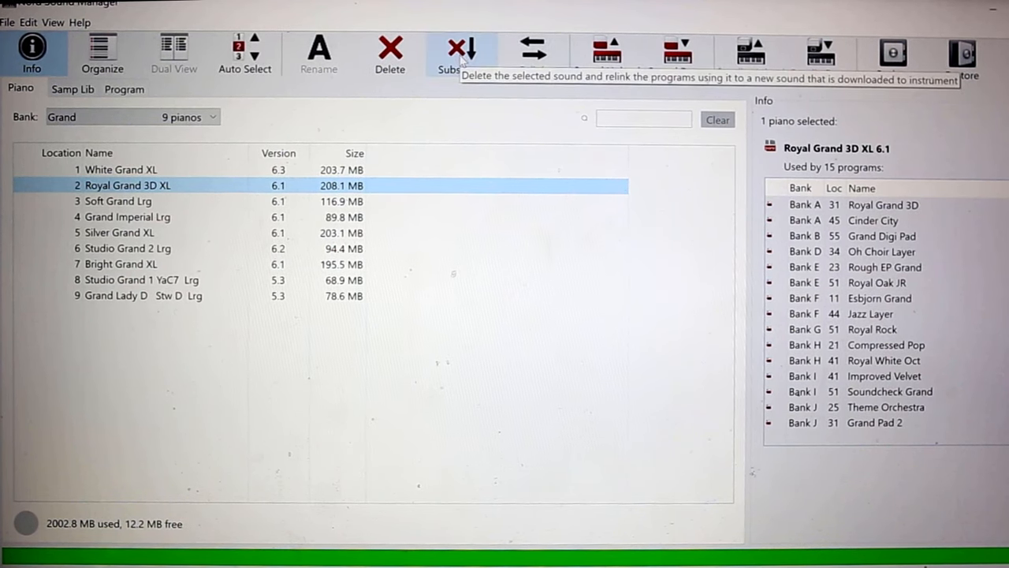
pyautogui.moveTo(177, 201)
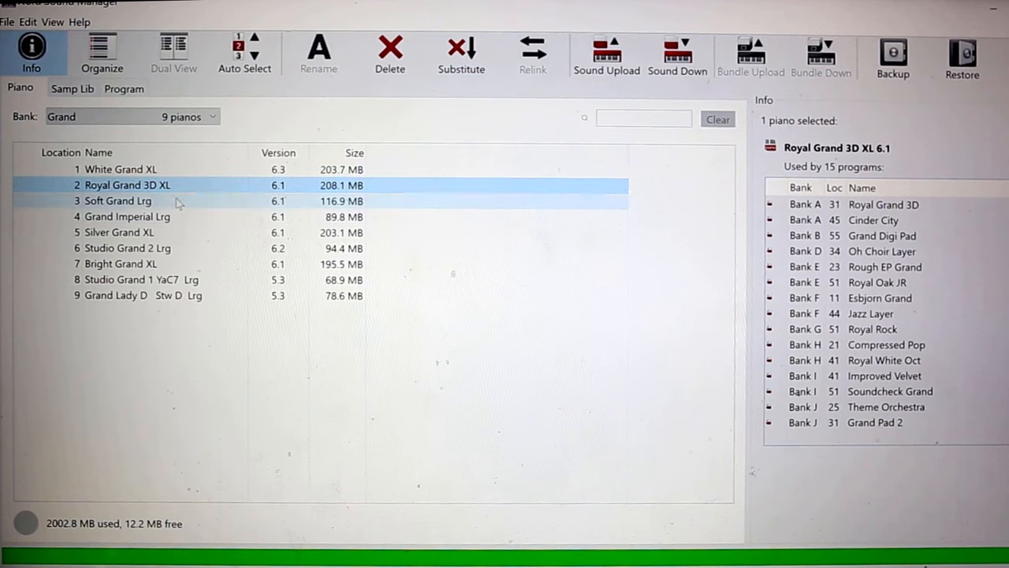